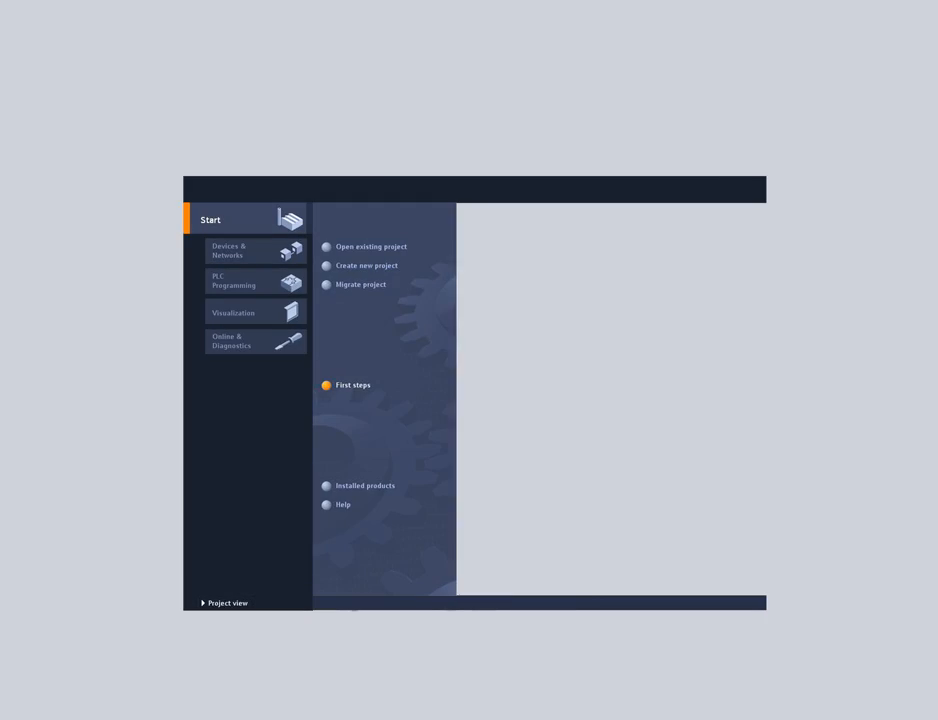
Open an existing project from the Start page to load Net&DeviceView
{"action": "left_click", "coordinate": [227, 602]}
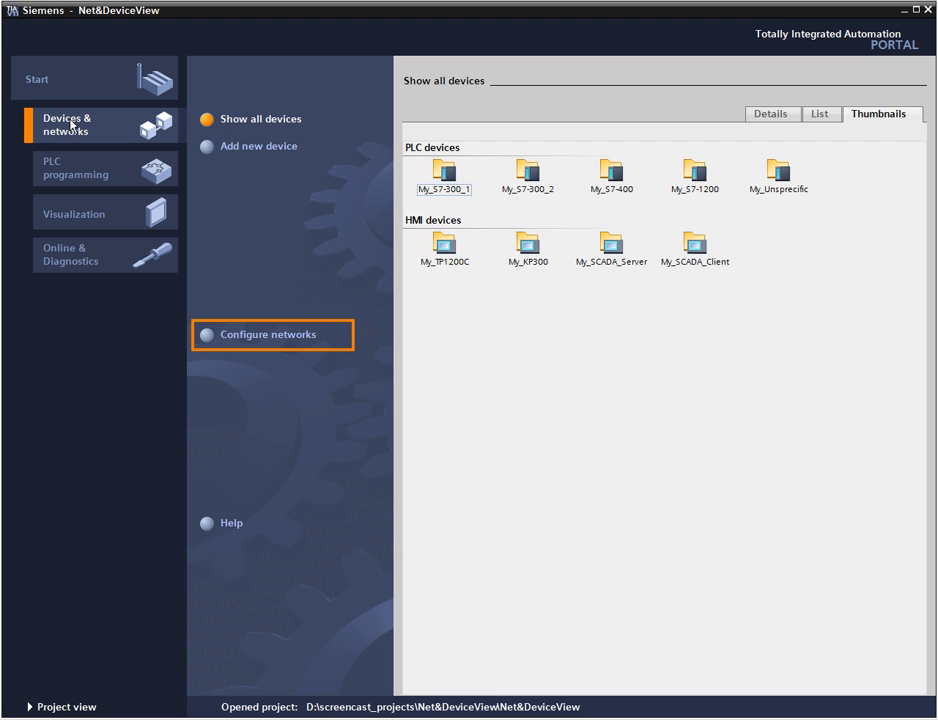
{"action": "mouse_move", "coordinate": [263, 269]}
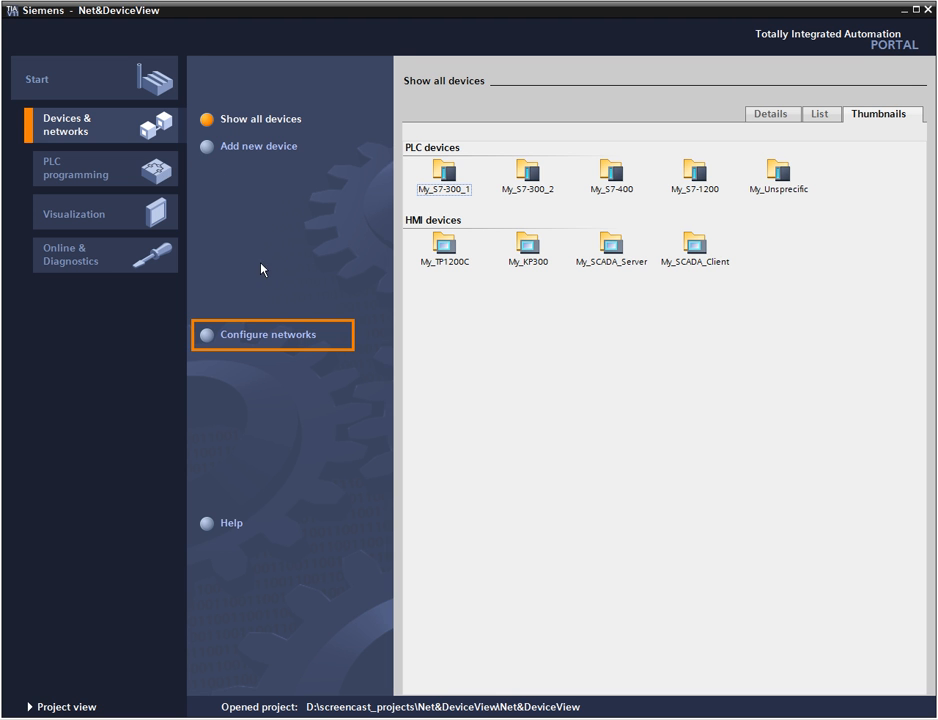
Open the network configuration and enlarge the network diagram
{"action": "left_click", "coordinate": [273, 334]}
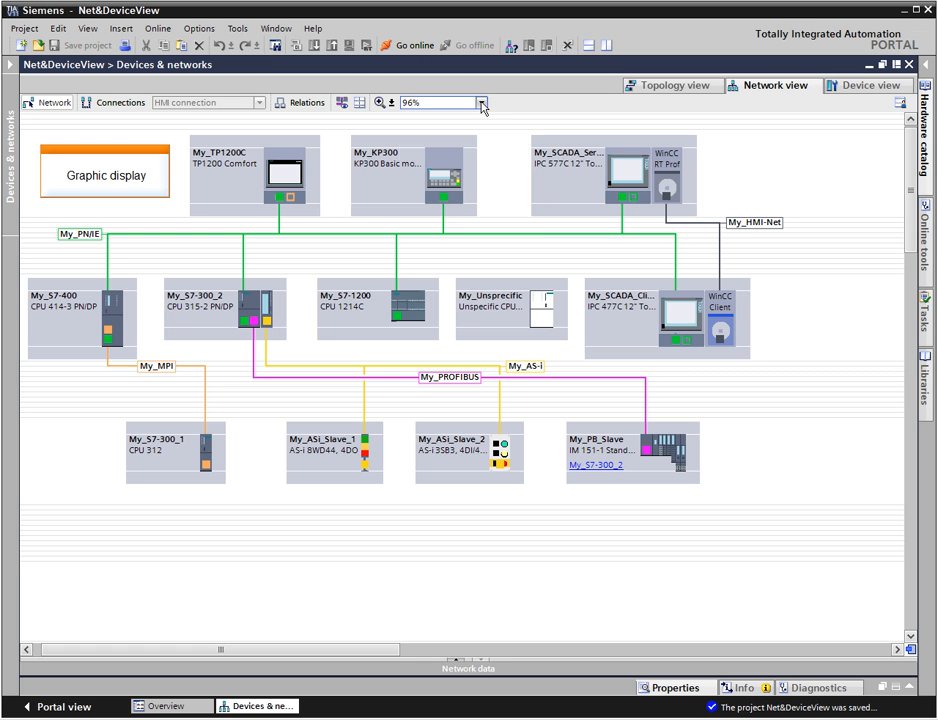
{"action": "left_click", "coordinate": [481, 103]}
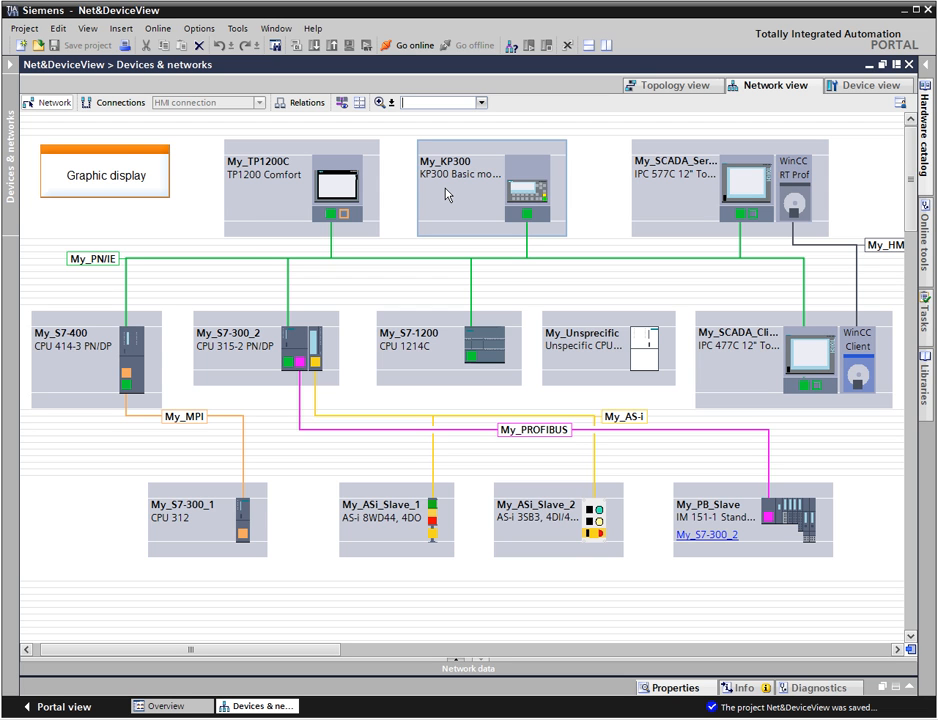
{"action": "mouse_move", "coordinate": [455, 312]}
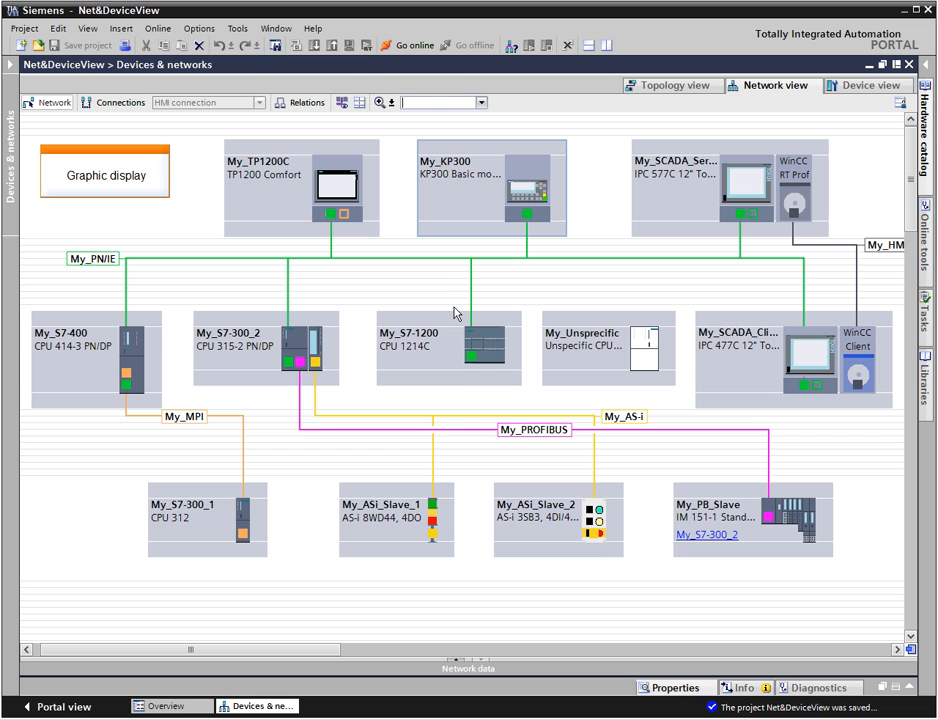
{"action": "mouse_move", "coordinate": [457, 665]}
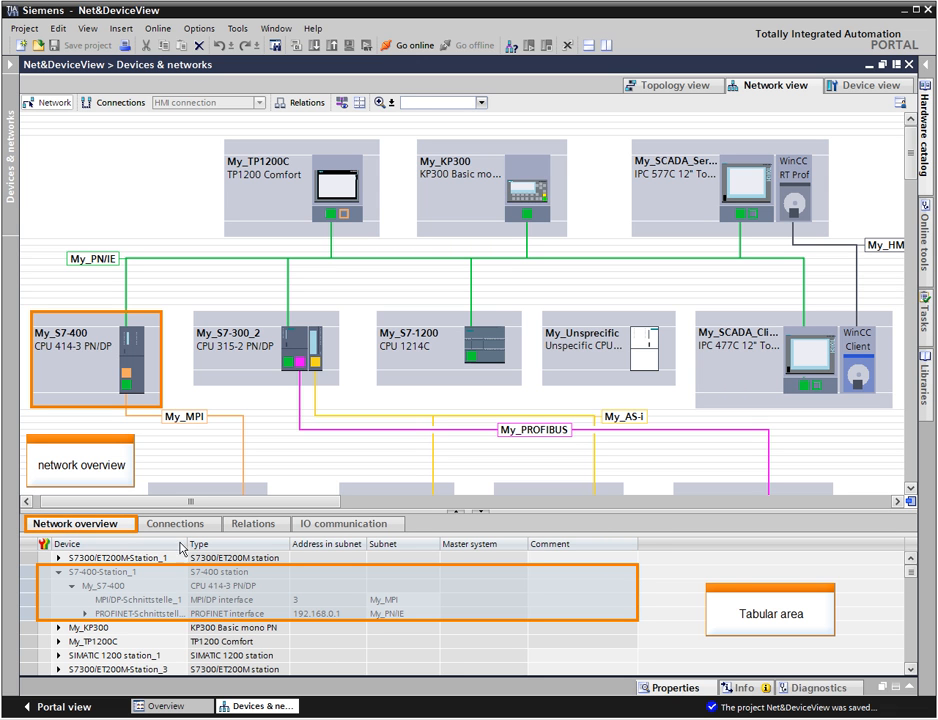
List the HMI connections in the Connections table below the diagram
{"action": "left_click", "coordinate": [177, 523]}
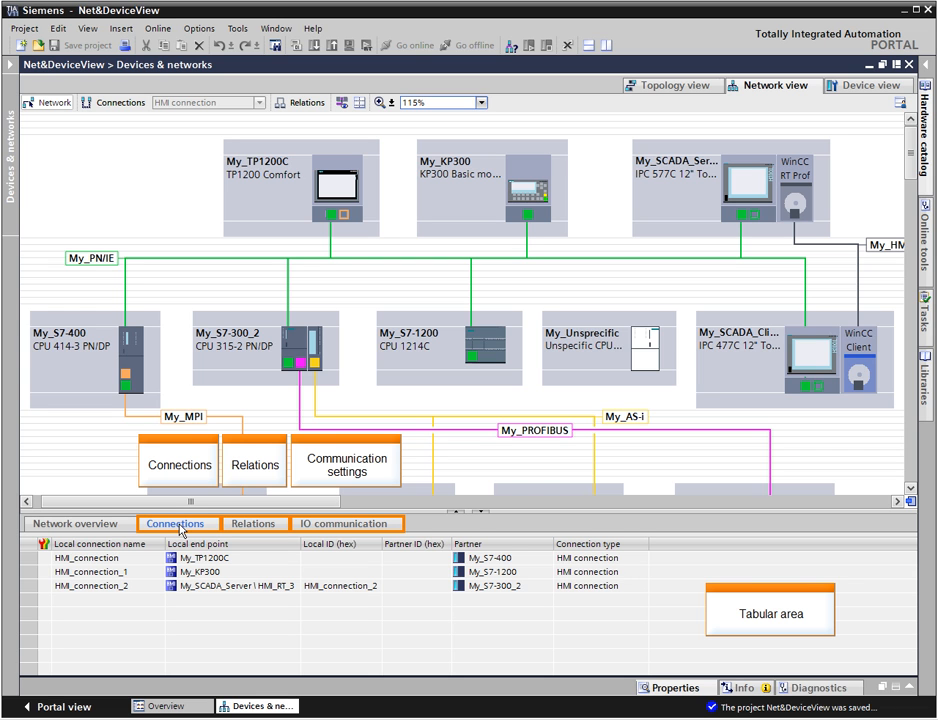
{"action": "mouse_move", "coordinate": [464, 523]}
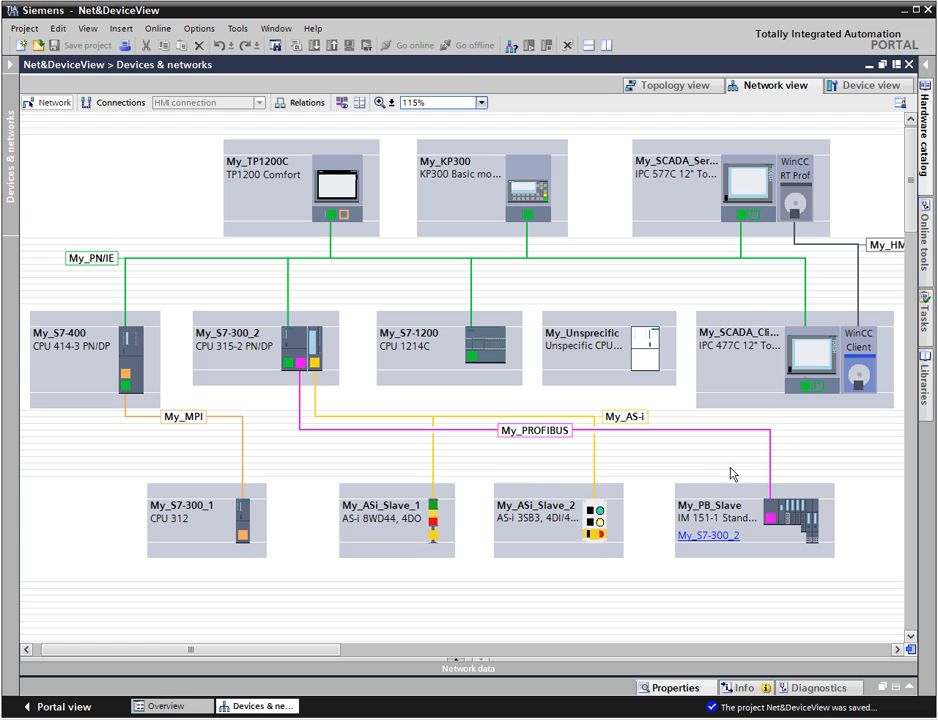
{"action": "mouse_move", "coordinate": [910, 268]}
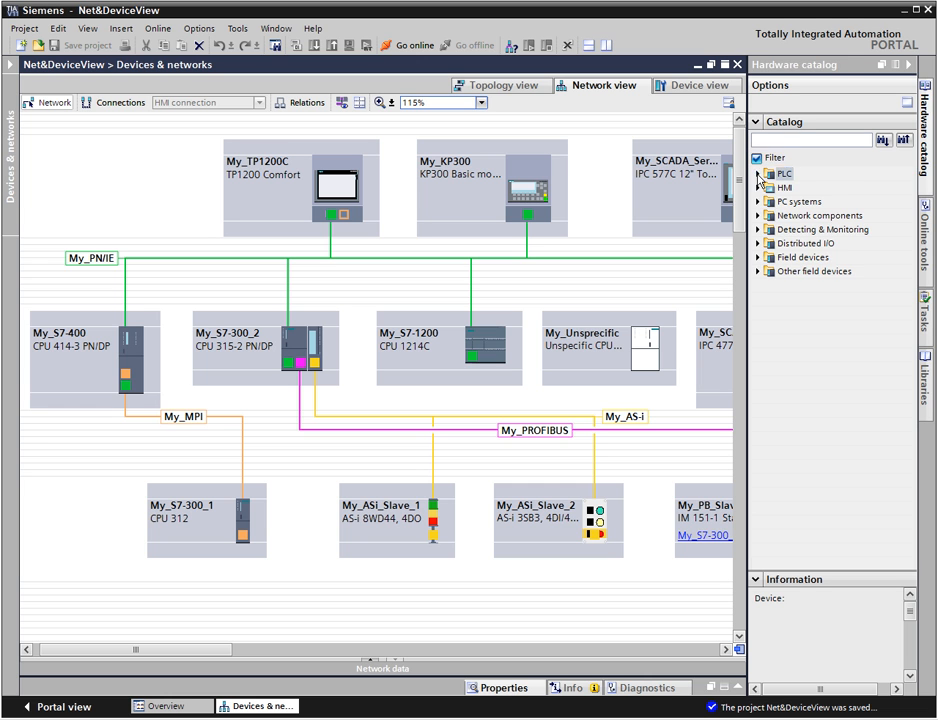
Expand PLC > SIMATIC S7-300 > CPU in the hardware catalog
{"action": "left_click", "coordinate": [757, 174]}
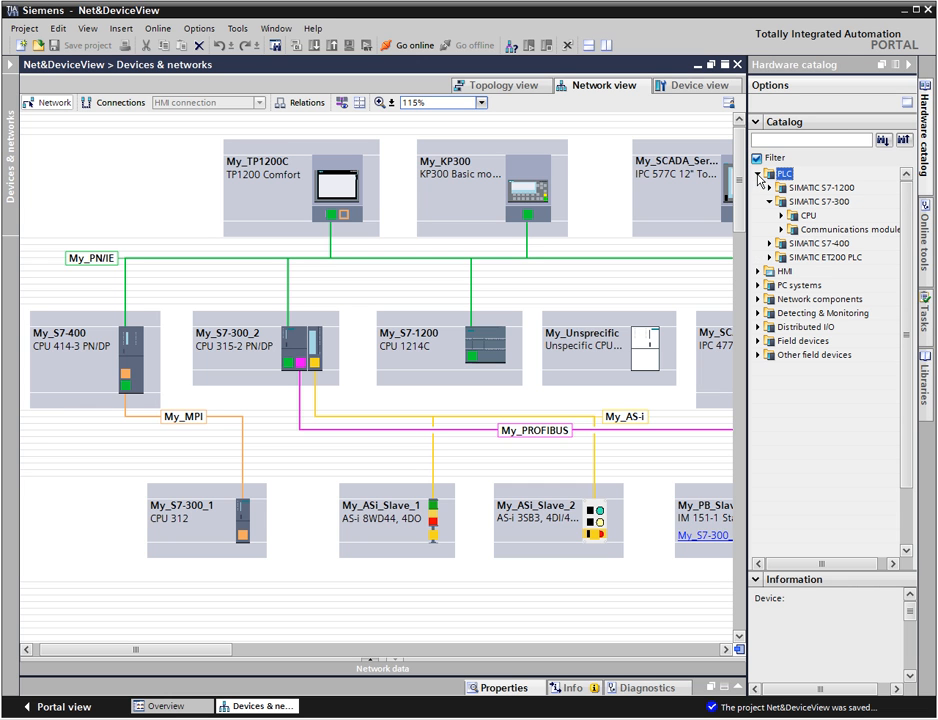
{"action": "left_click", "coordinate": [784, 216]}
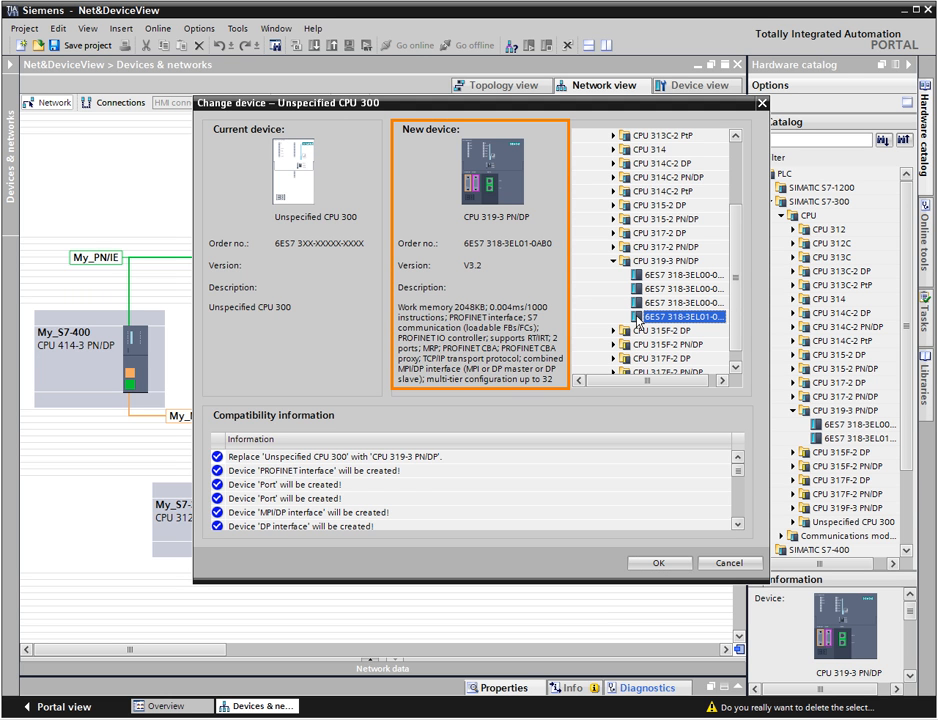
Select the 6ES7 318-3EL01-0AB0 variant and confirm the device change
{"action": "left_click", "coordinate": [658, 563]}
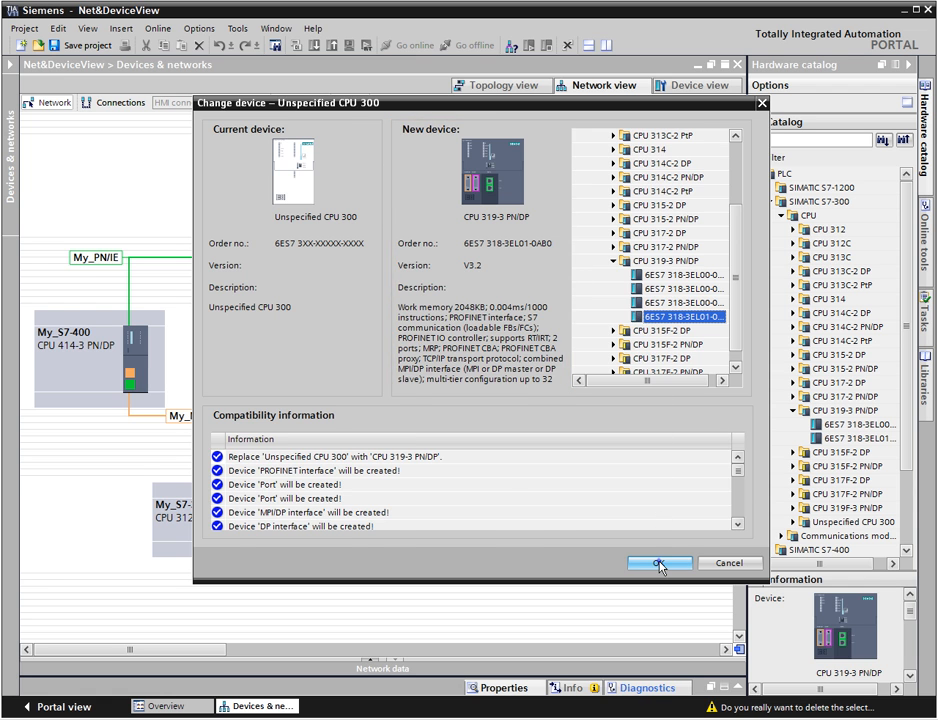
{"action": "left_click", "coordinate": [658, 563]}
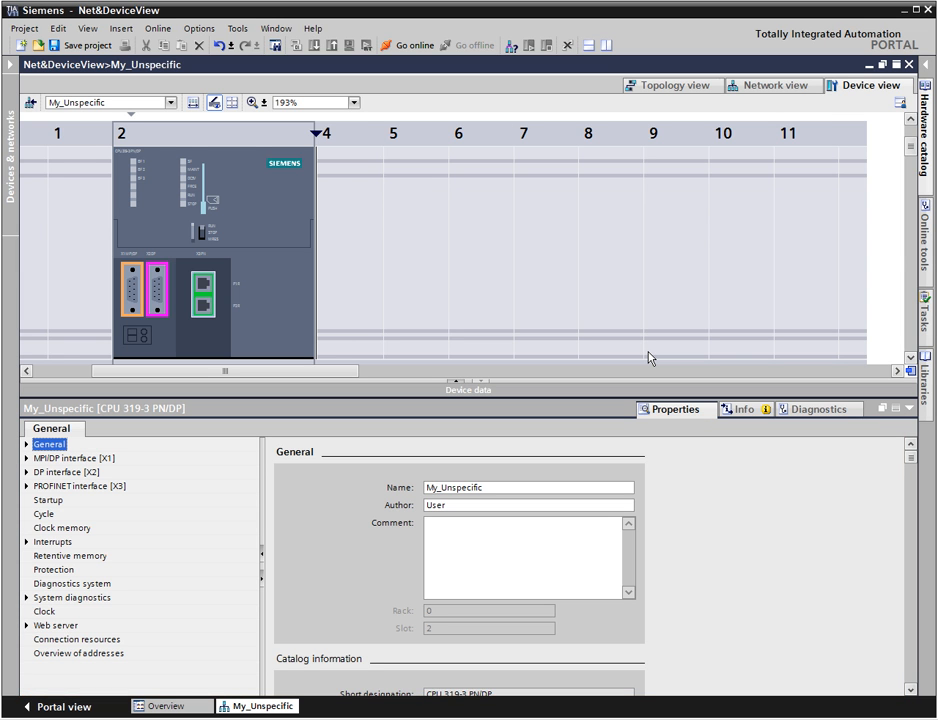
{"action": "mouse_move", "coordinate": [335, 345]}
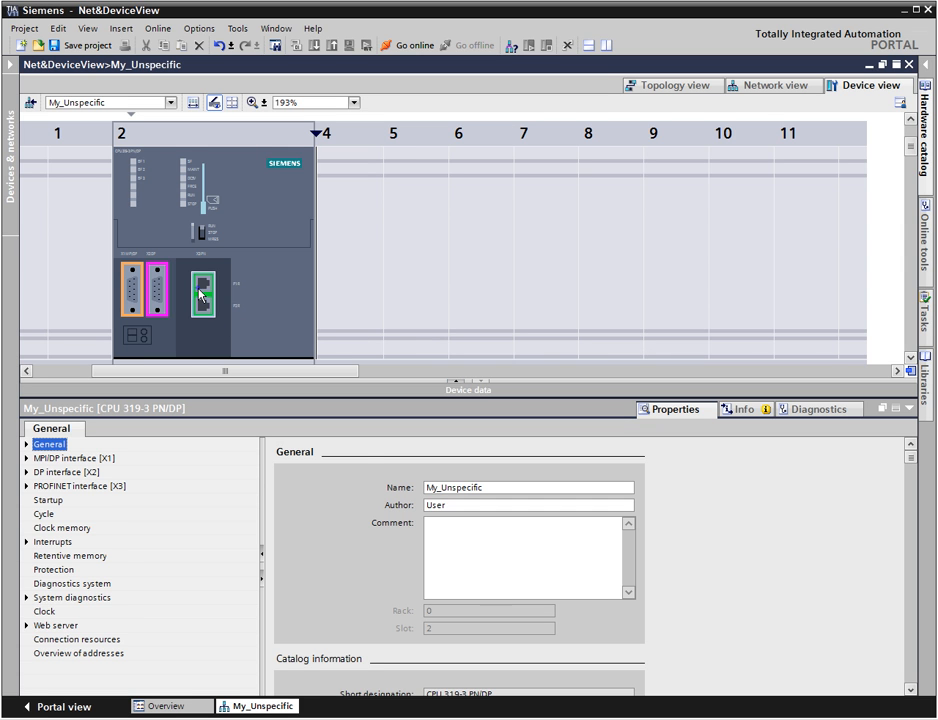
Set the PROFINET interface IP address's last octet to 10 (192.168.0.10)
{"action": "left_click", "coordinate": [202, 293]}
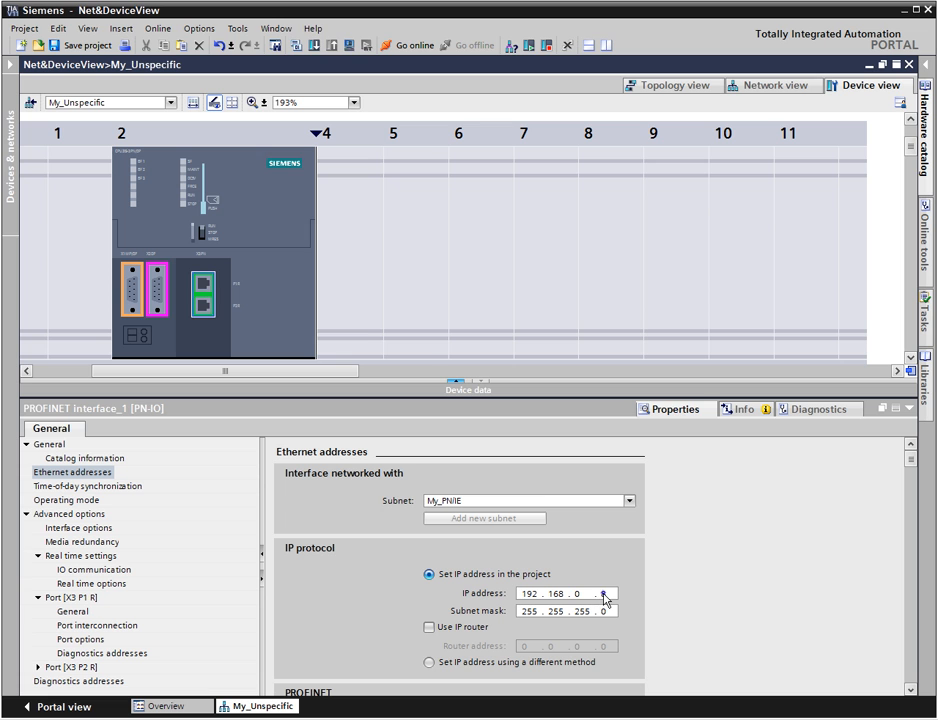
{"action": "type", "text": "10"}
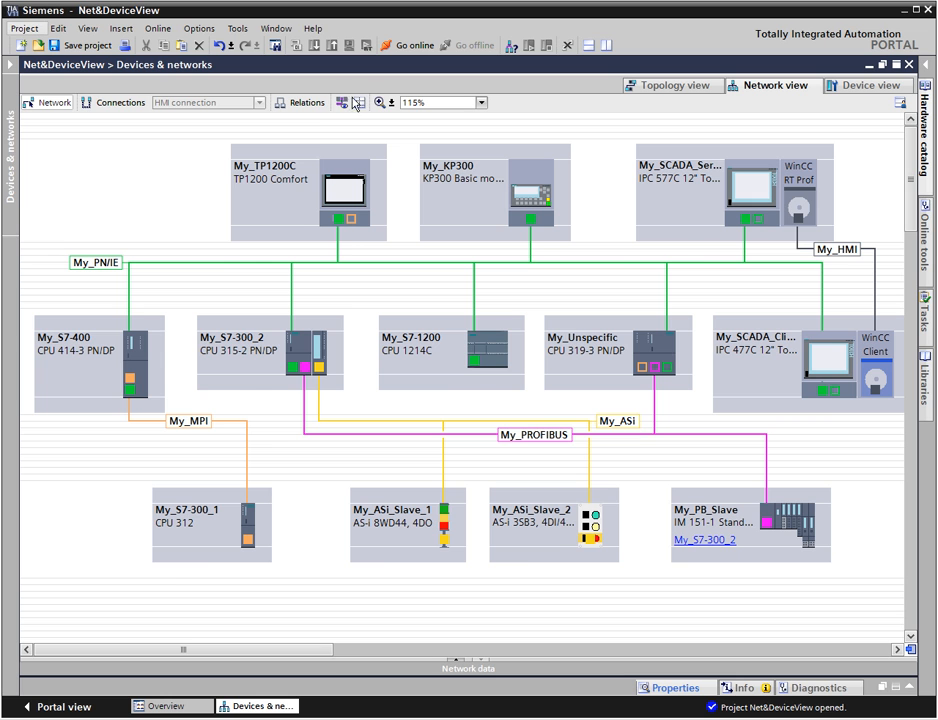
Toggle the network address labels on, then off again
{"action": "left_click", "coordinate": [342, 102]}
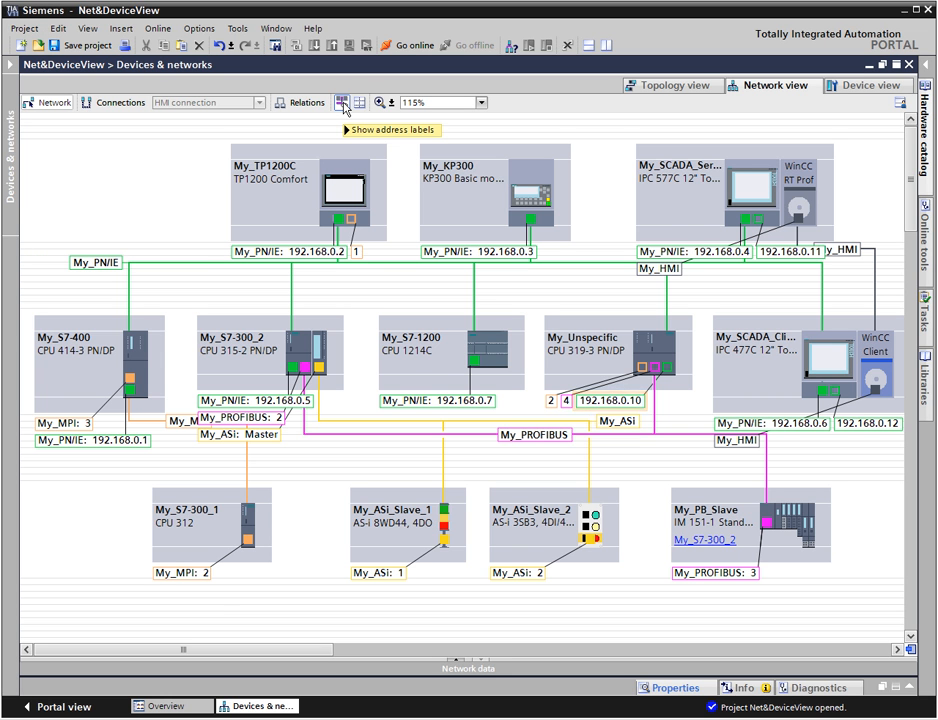
{"action": "left_click", "coordinate": [342, 102]}
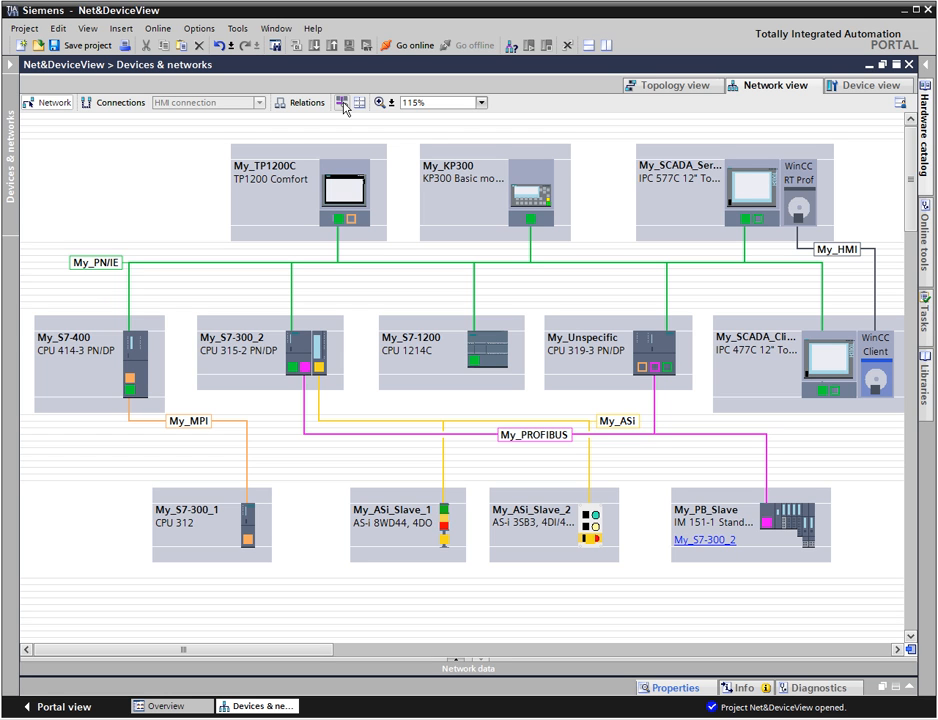
{"action": "mouse_move", "coordinate": [193, 107]}
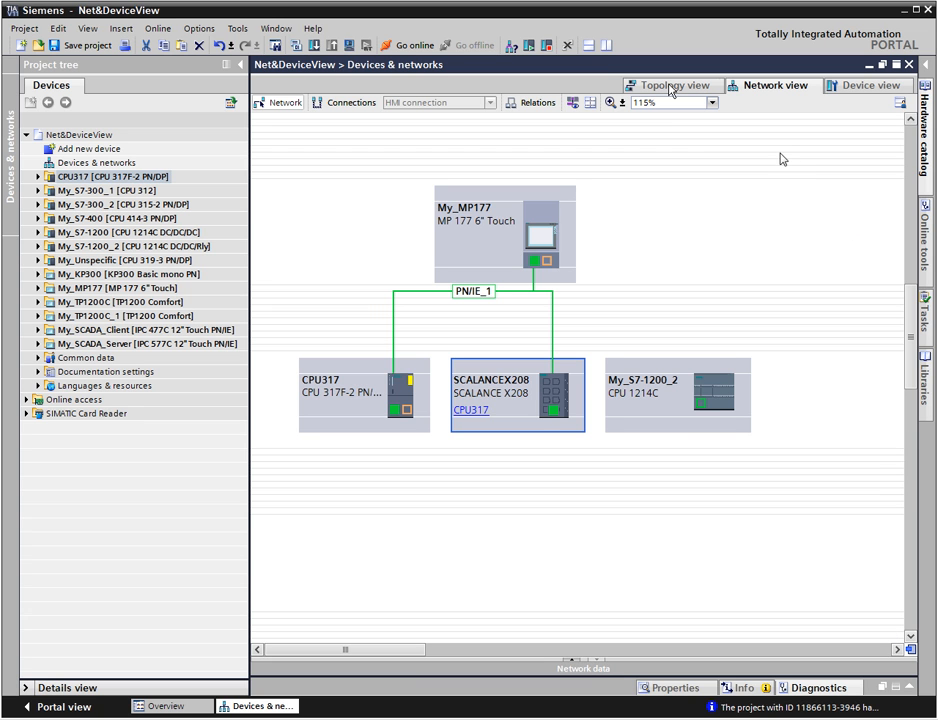
In Topology view, cable a SCALANCE X208 port to My_S7-1200_2's PROFINET port
{"action": "left_click", "coordinate": [672, 85]}
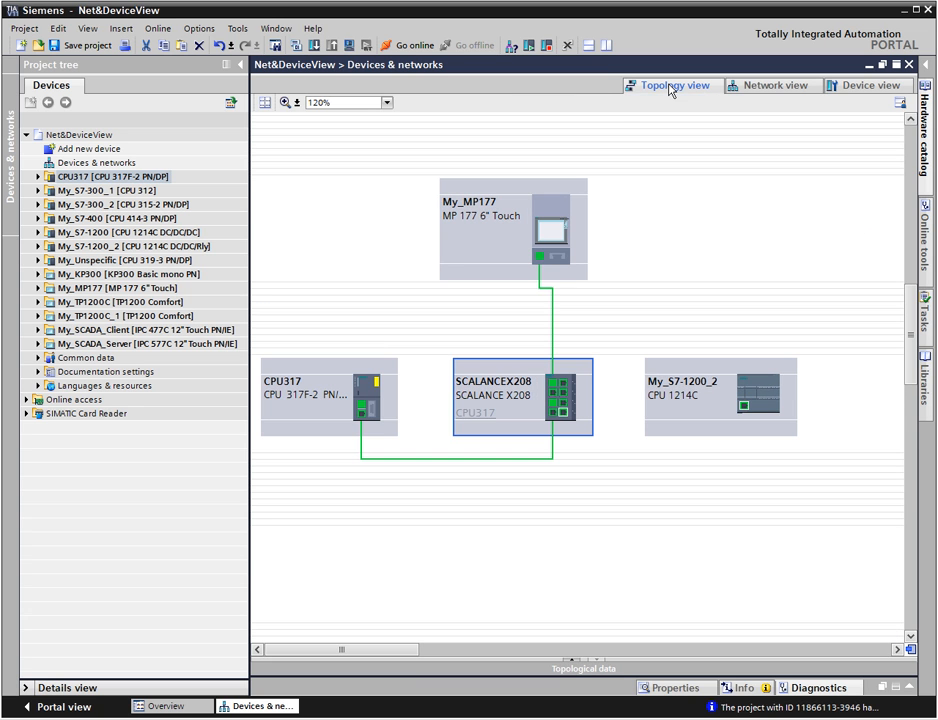
{"action": "mouse_move", "coordinate": [566, 350]}
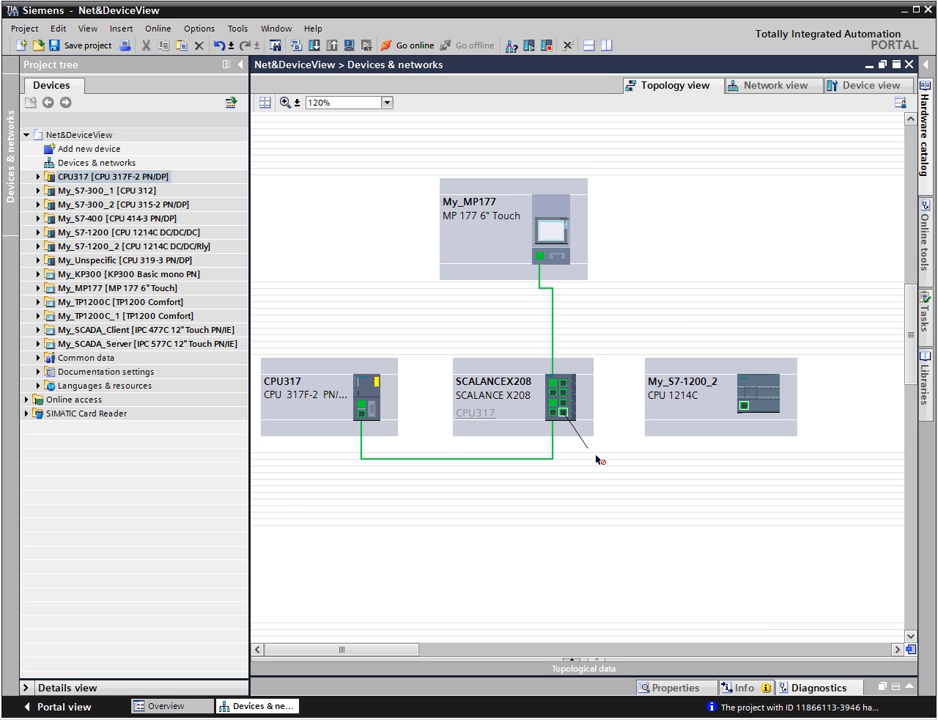
{"action": "left_click_drag", "start_coordinate": [560, 412], "coordinate": [745, 408]}
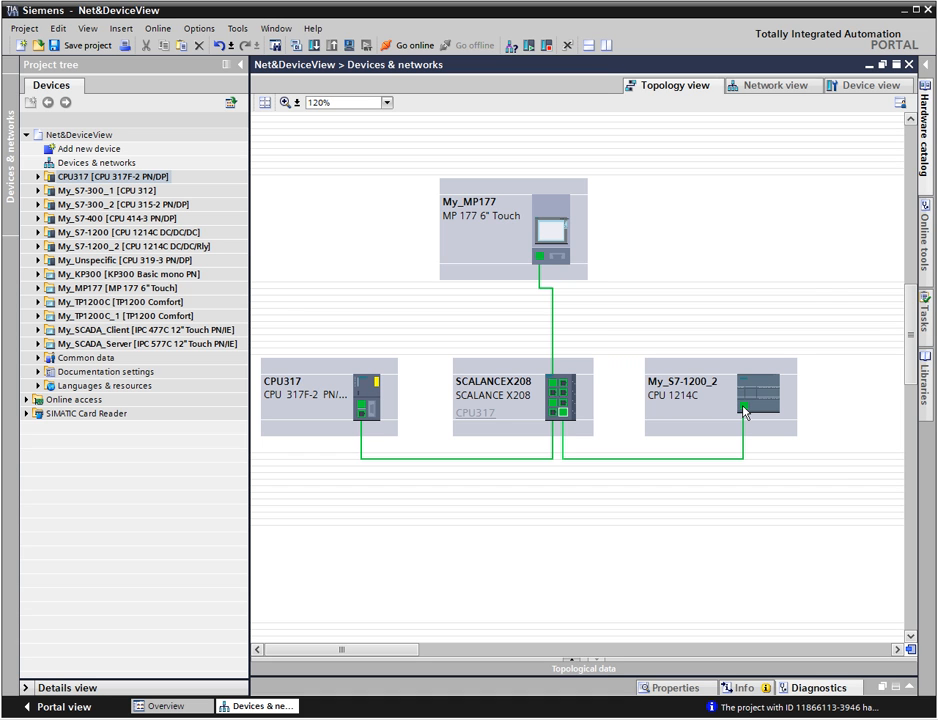
{"action": "mouse_move", "coordinate": [558, 370]}
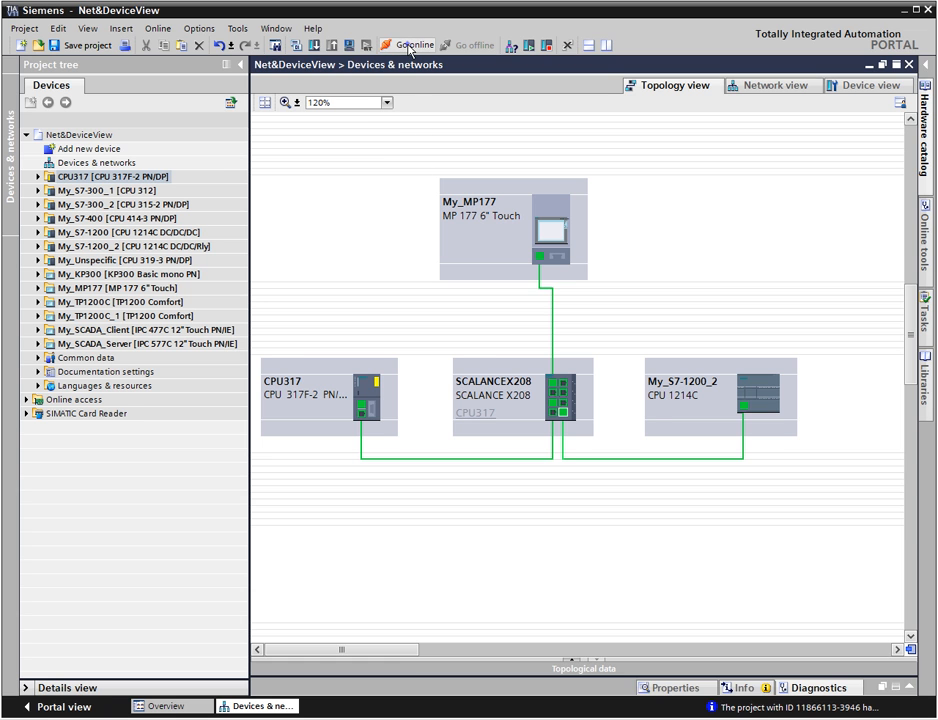
{"action": "left_click", "coordinate": [408, 44]}
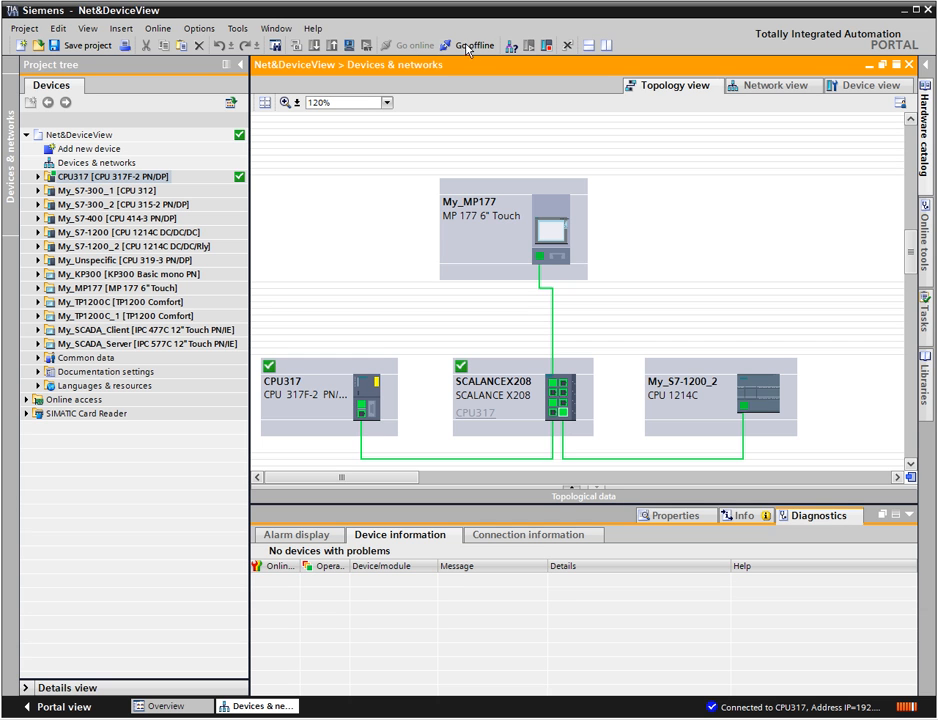
{"action": "left_click", "coordinate": [470, 45]}
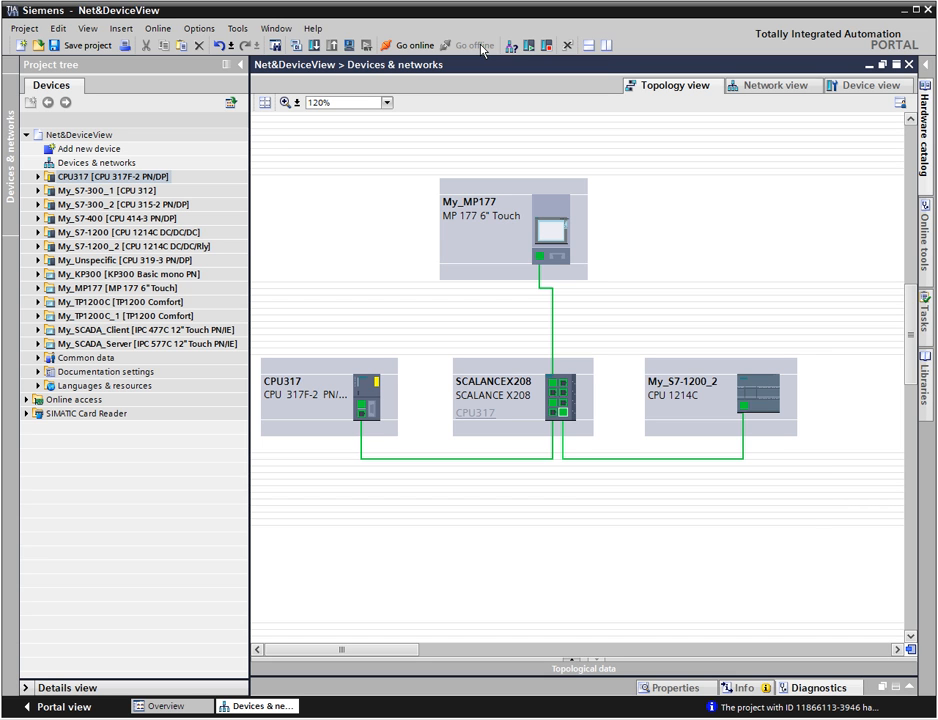
{"action": "mouse_move", "coordinate": [326, 252]}
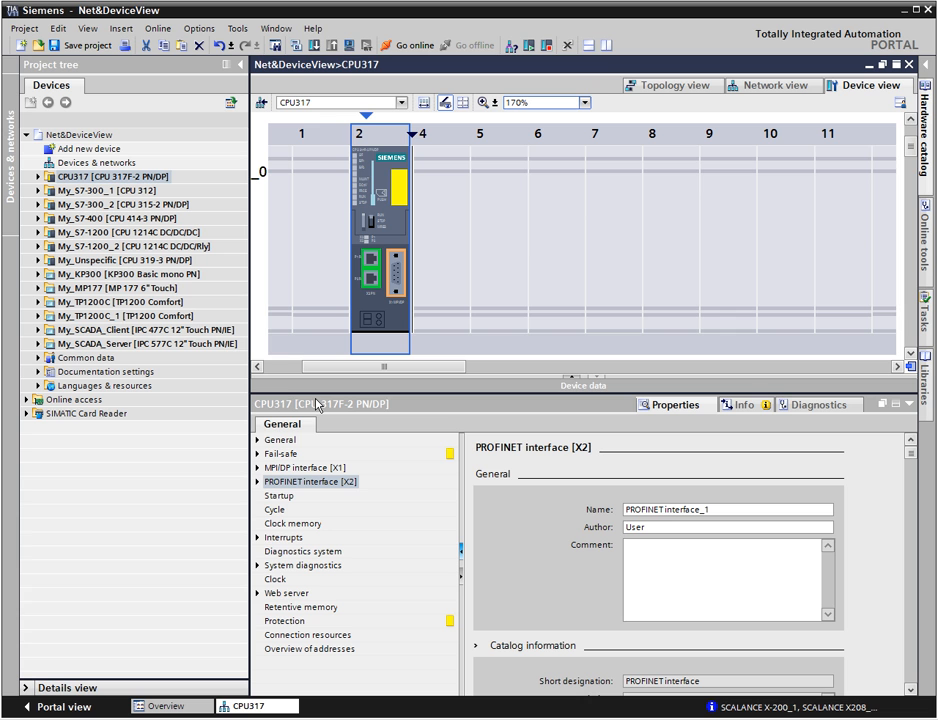
{"action": "mouse_move", "coordinate": [687, 305]}
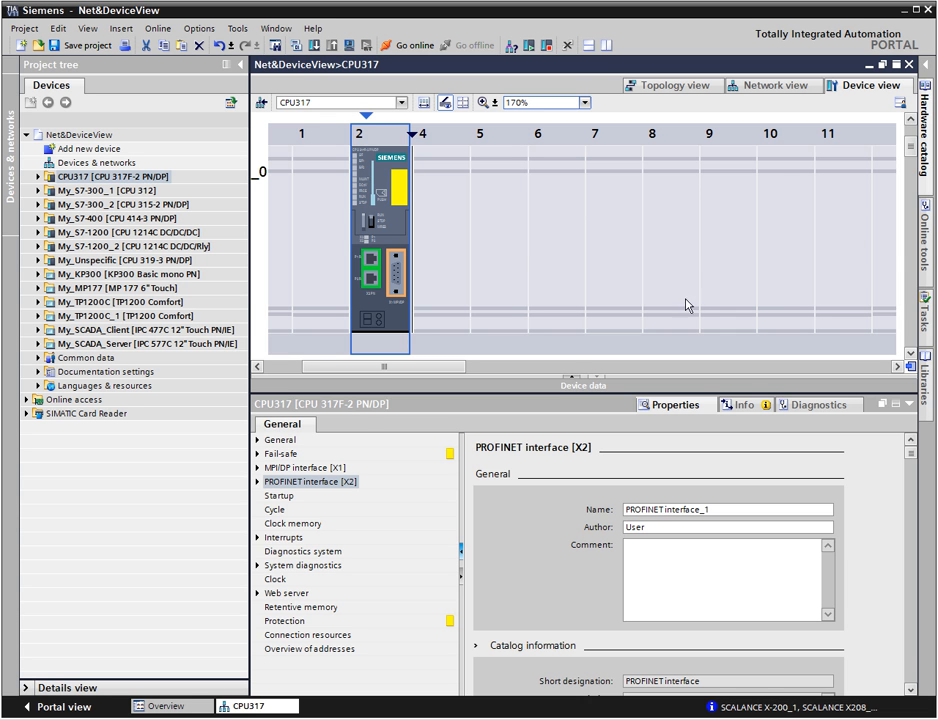
Return to Network view and hide the project tree to widen the diagram
{"action": "left_click", "coordinate": [771, 85]}
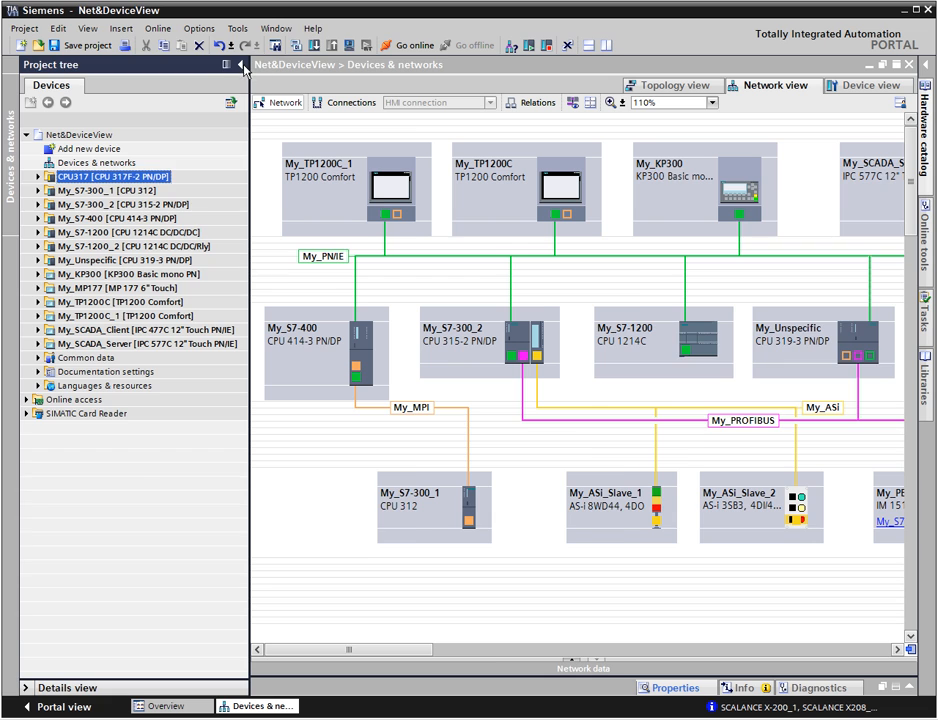
{"action": "left_click", "coordinate": [240, 64]}
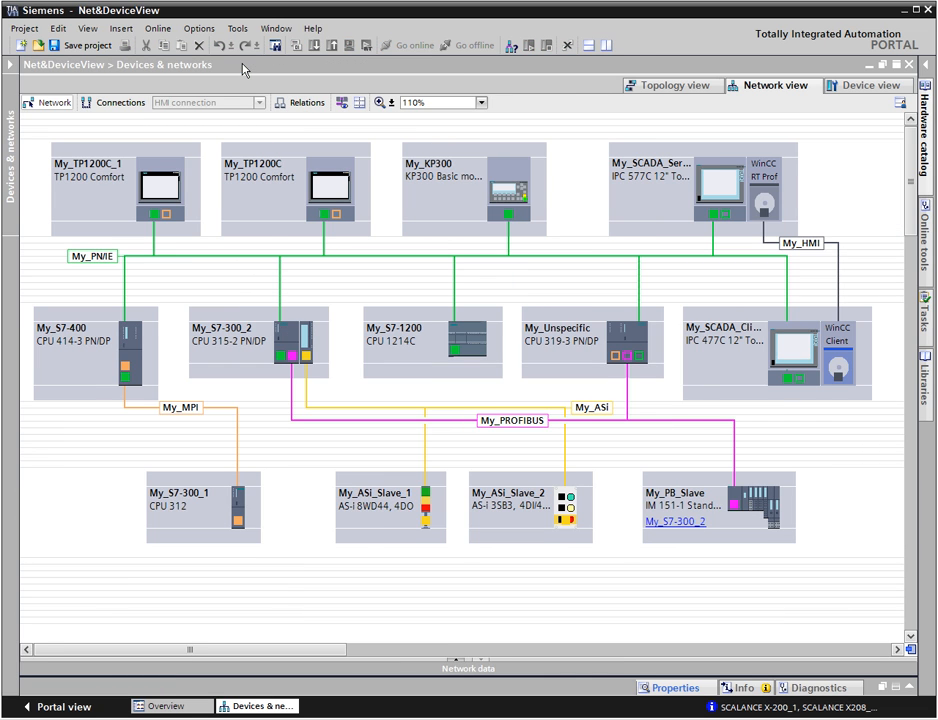